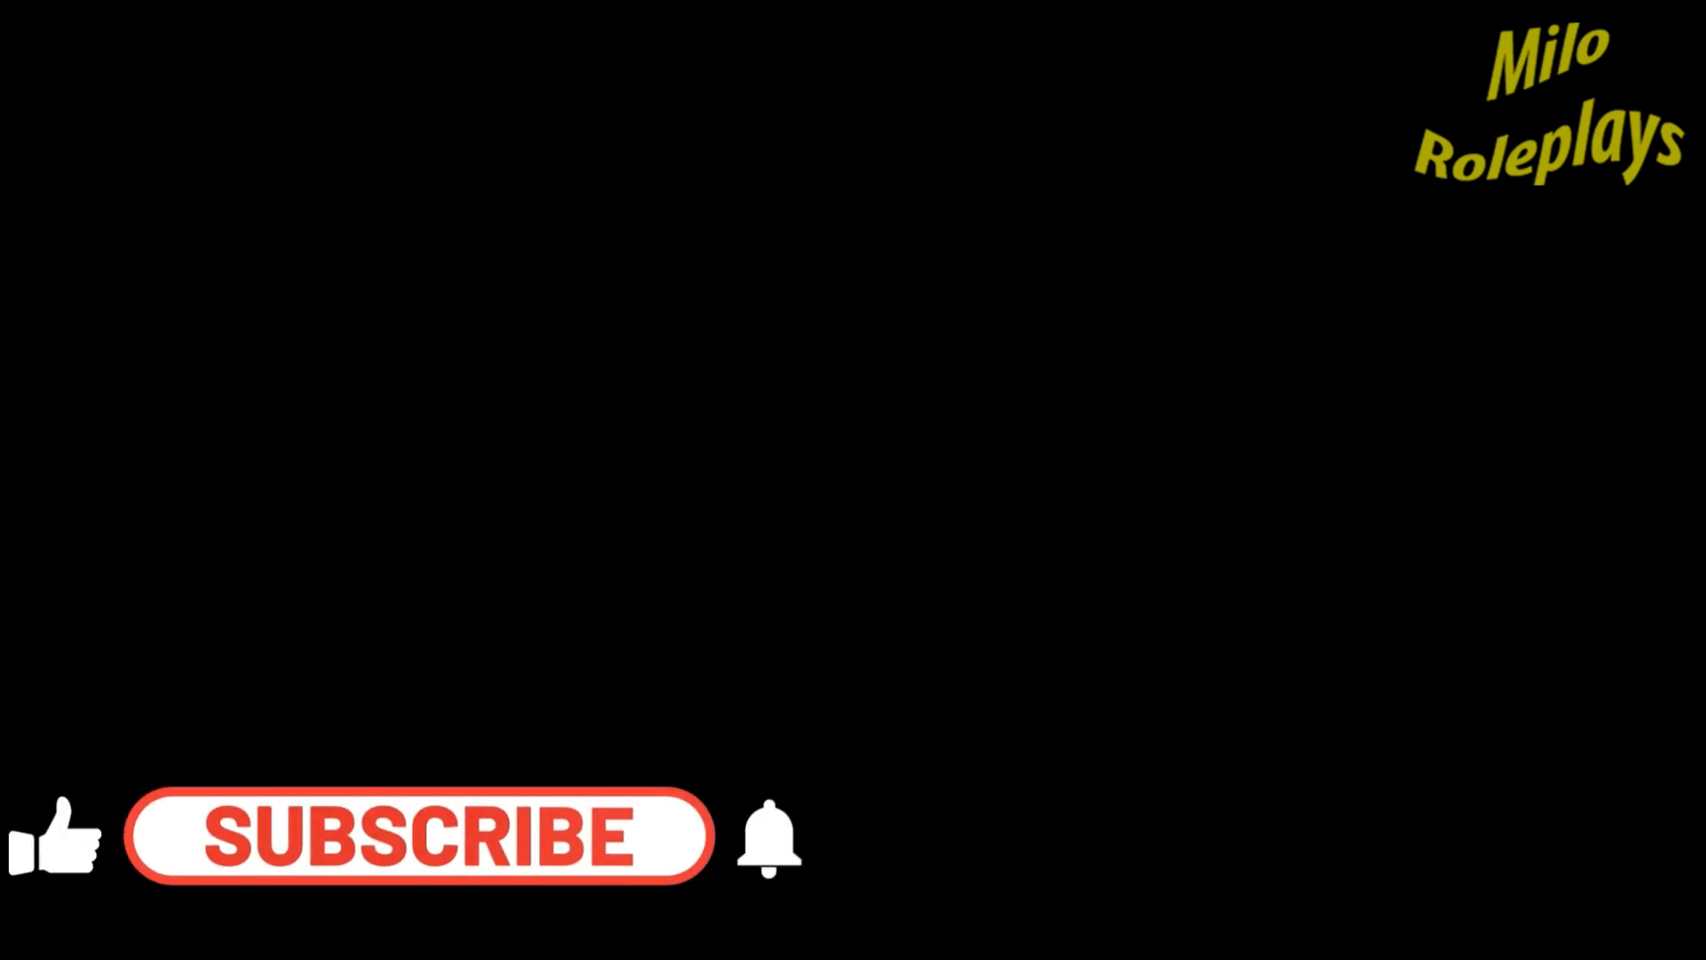
Step: Play the outro end card until SUBSCRIBED shows with a red thumbs-up and ringing bell
{"action": "left_click", "coordinate": [419, 844]}
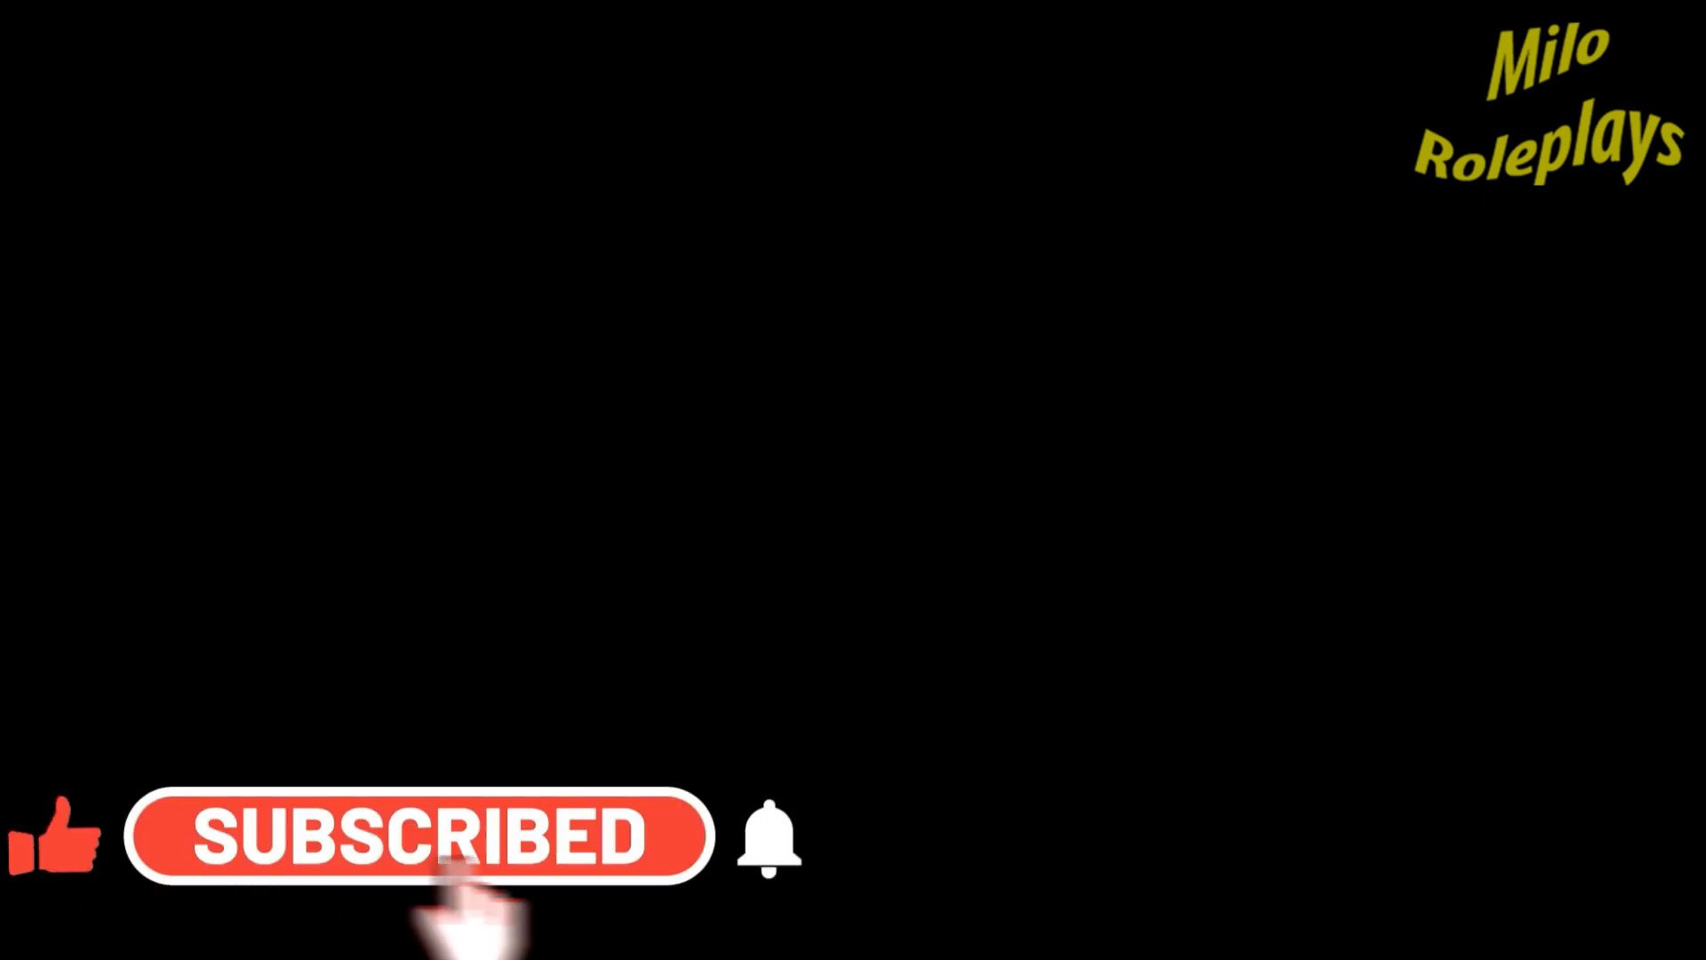
{"action": "left_click", "coordinate": [762, 848]}
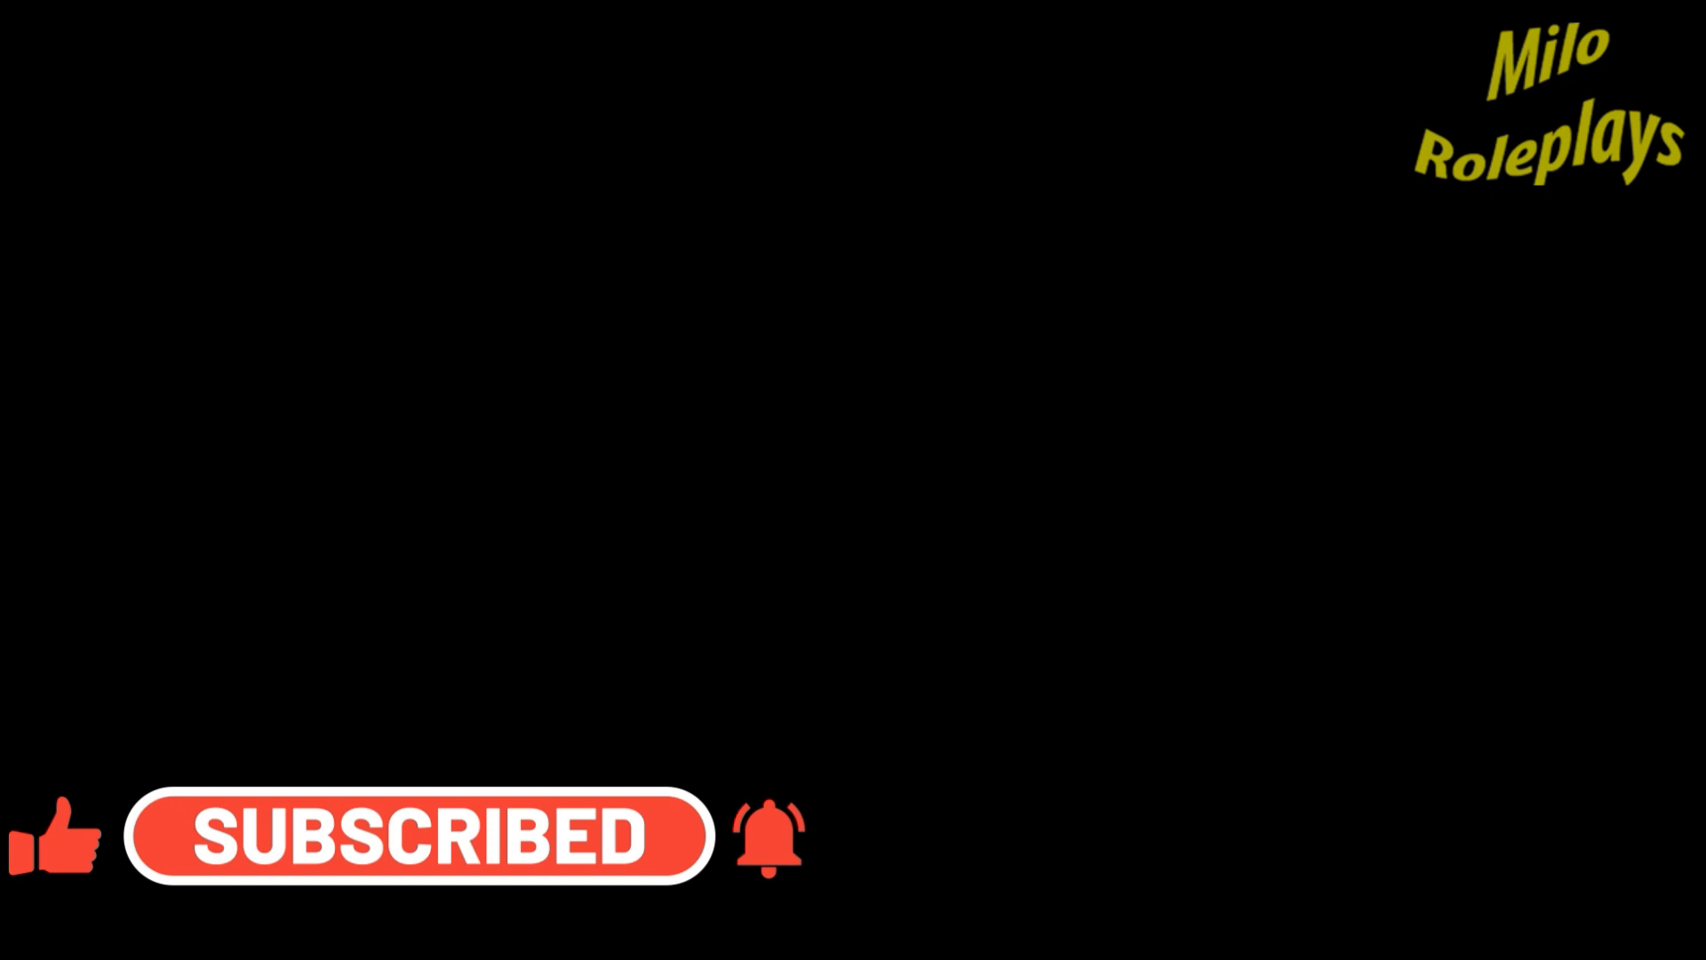